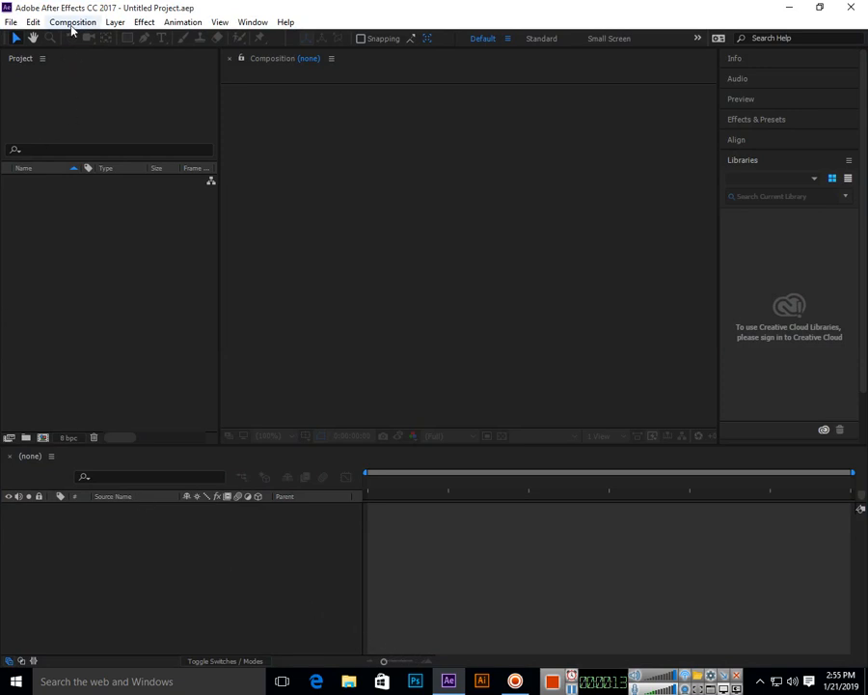
- Create a 1280×720, 25 fps, 30-second composition named 'Scale'
left_click(72, 21)
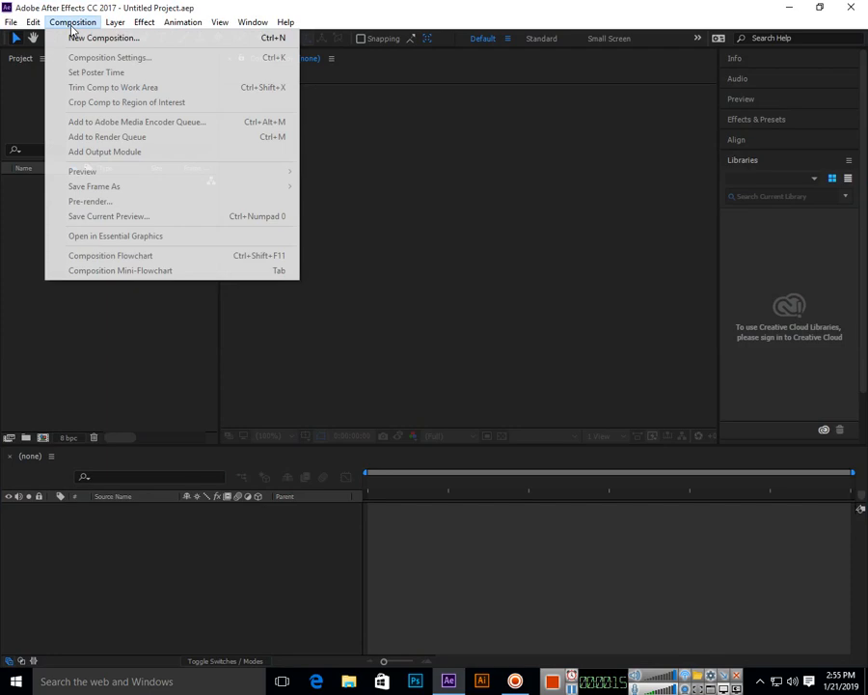
left_click(109, 57)
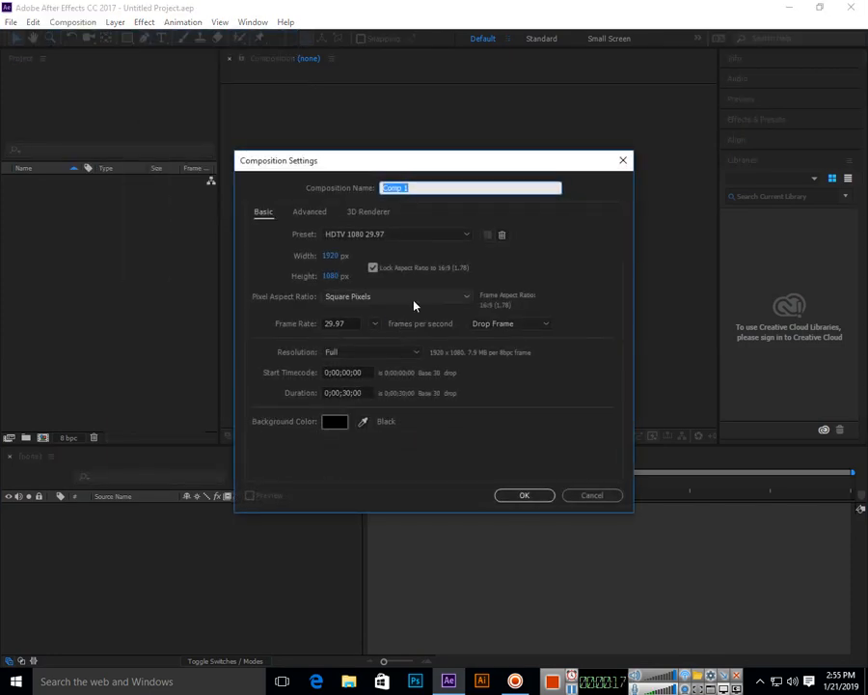
type("Scale")
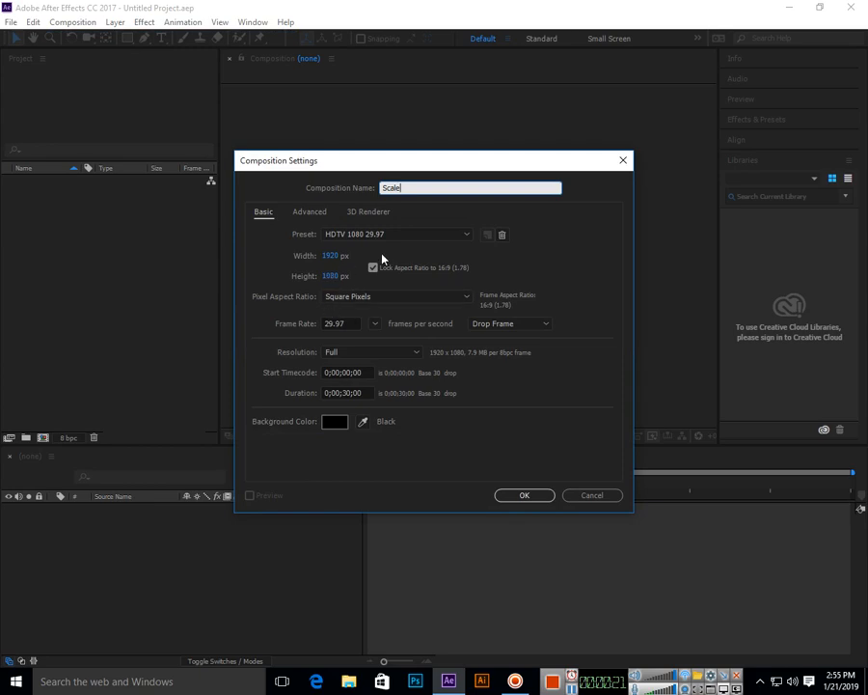
mouse_move(372, 244)
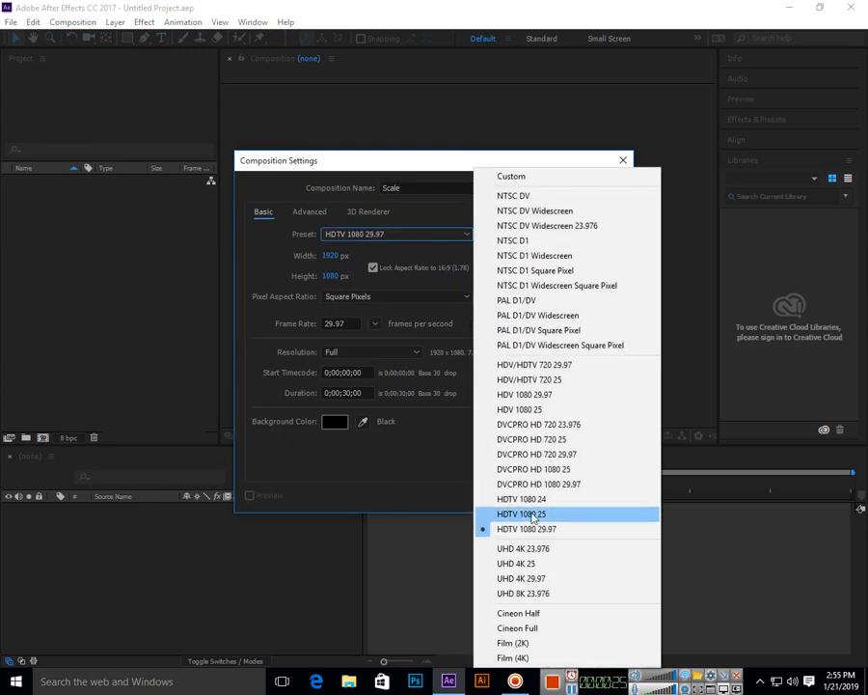
mouse_move(535, 380)
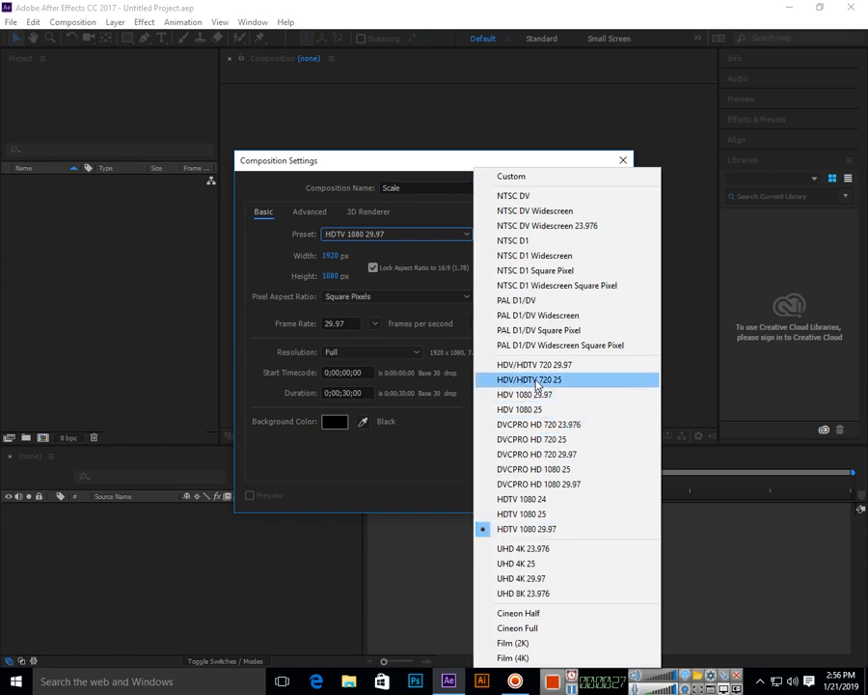
mouse_move(535, 365)
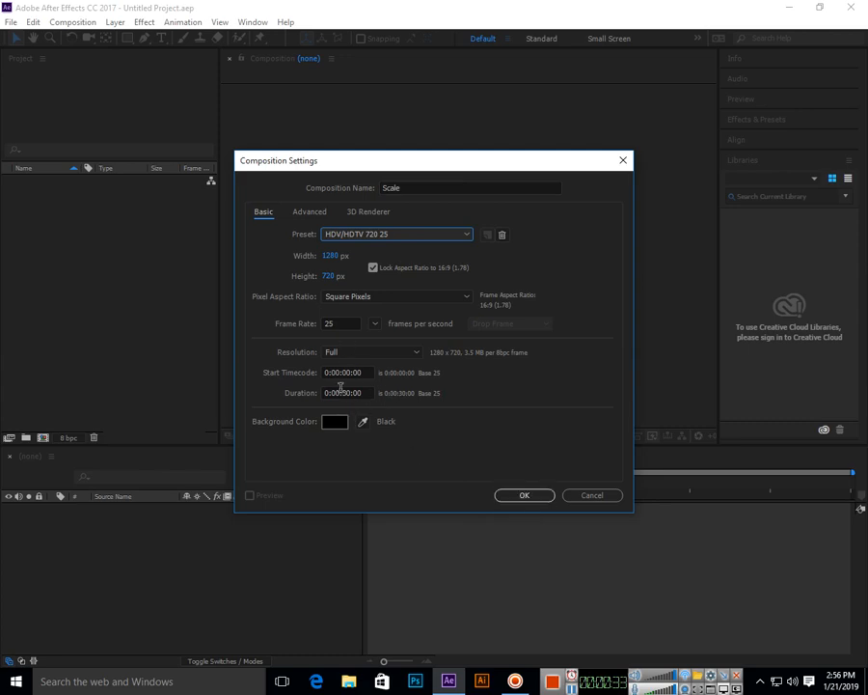
left_click(335, 421)
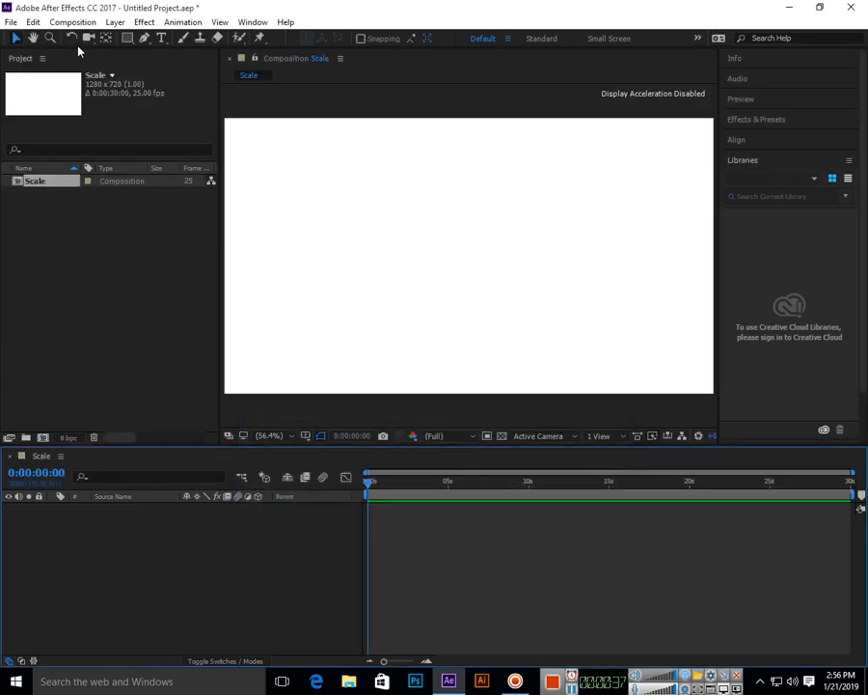
mouse_move(204, 289)
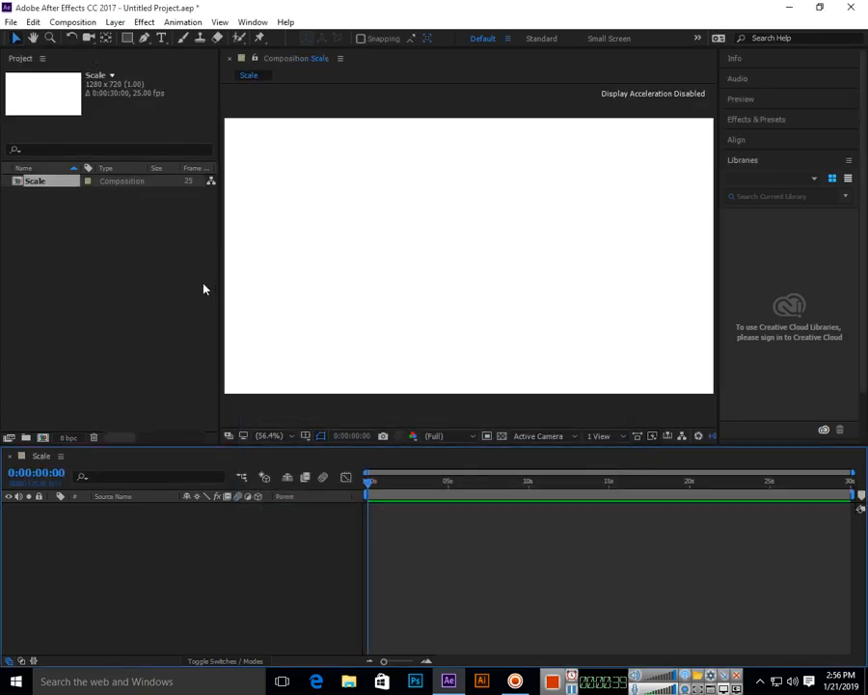
mouse_move(80, 261)
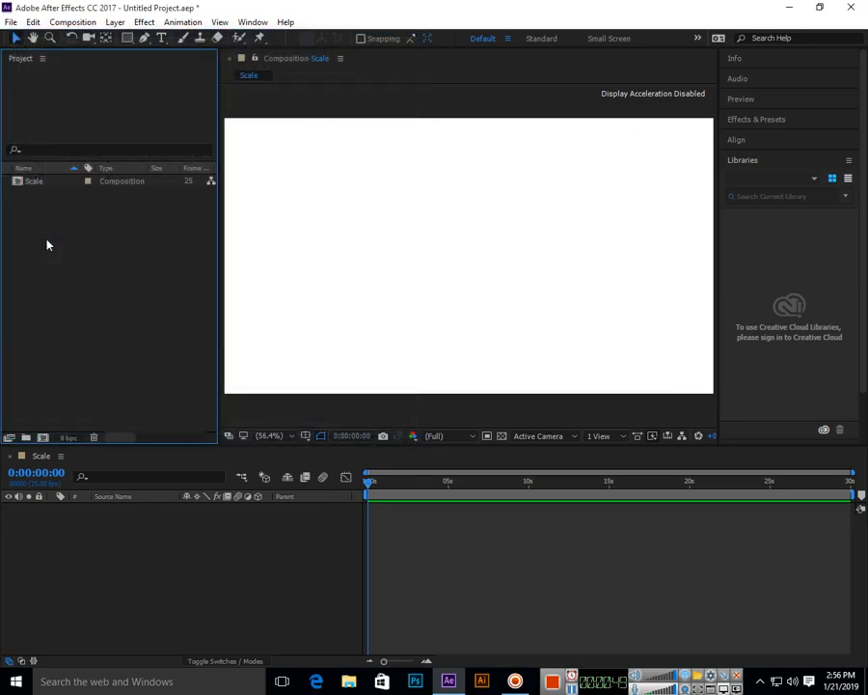
- Start a file import and browse toward the folder holding tree.png
left_click(11, 21)
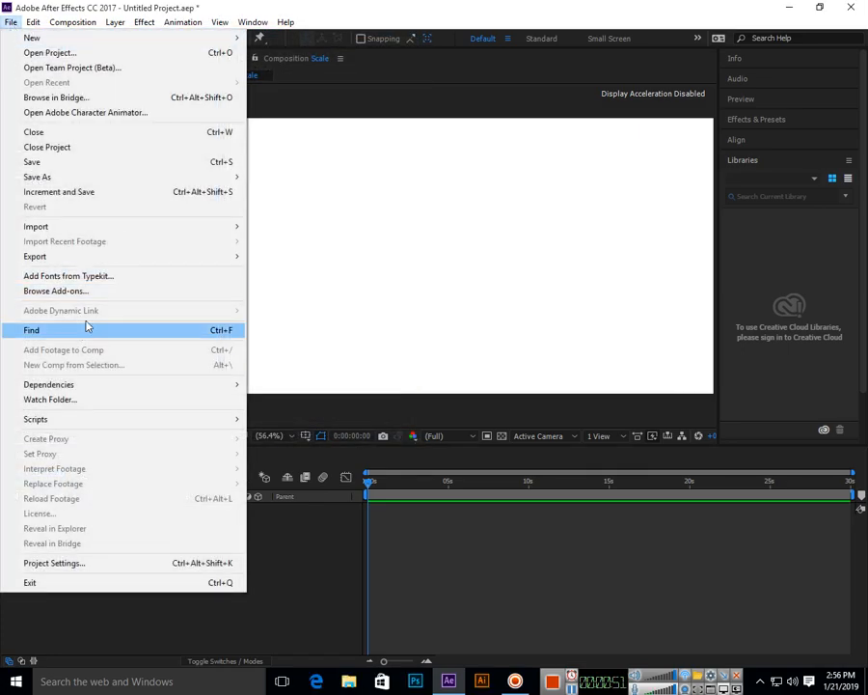
mouse_move(36, 226)
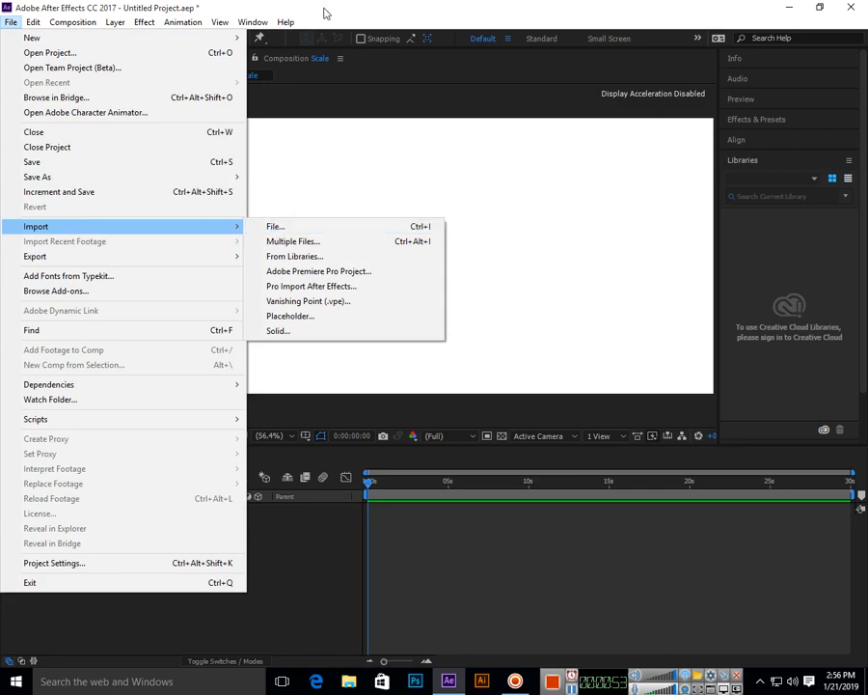
left_click(275, 226)
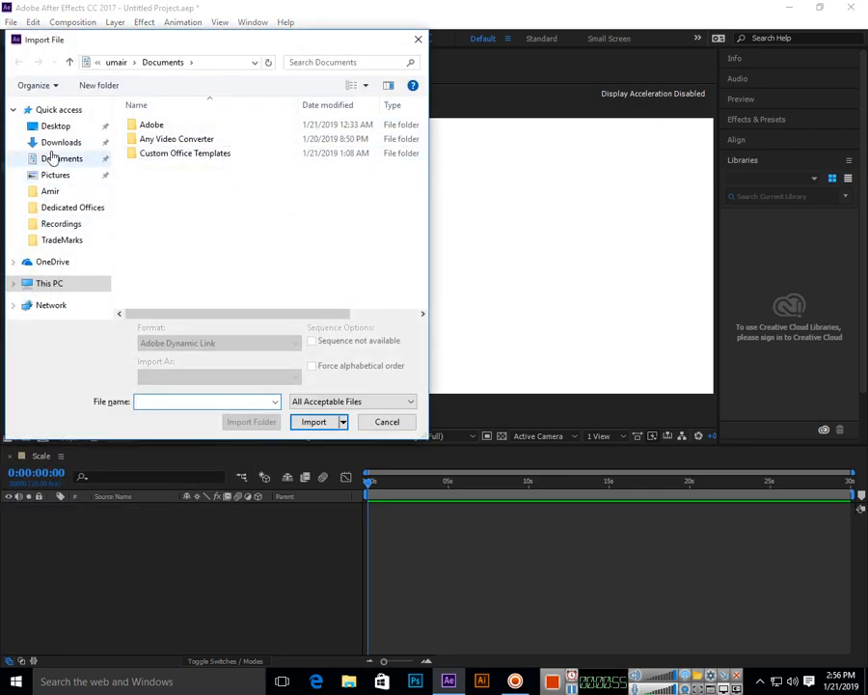
left_click(314, 422)
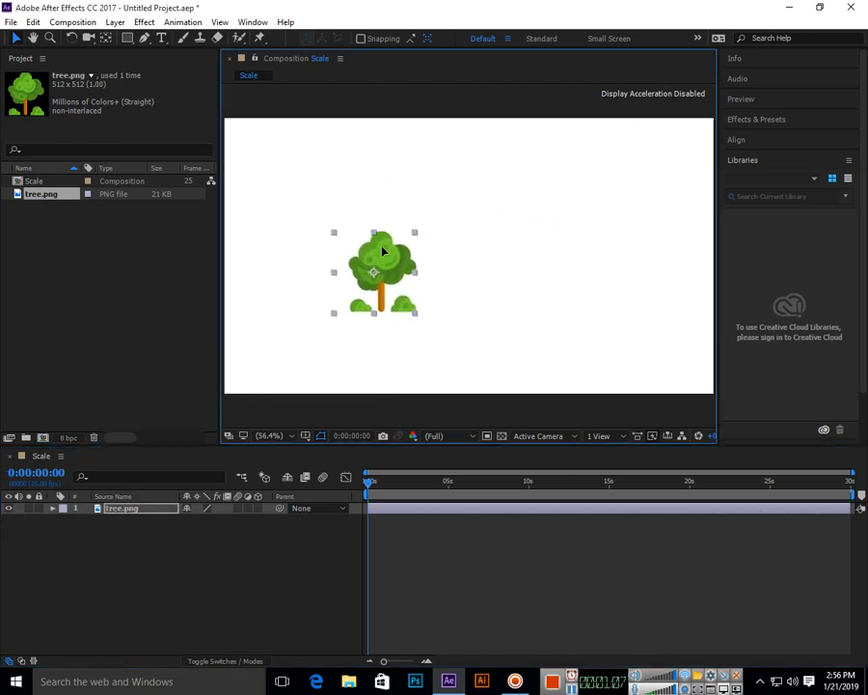
- Move the tree up-left in the frame, leaving only its 41.1% Scale property shown
left_click_drag(374, 270, 308, 256)
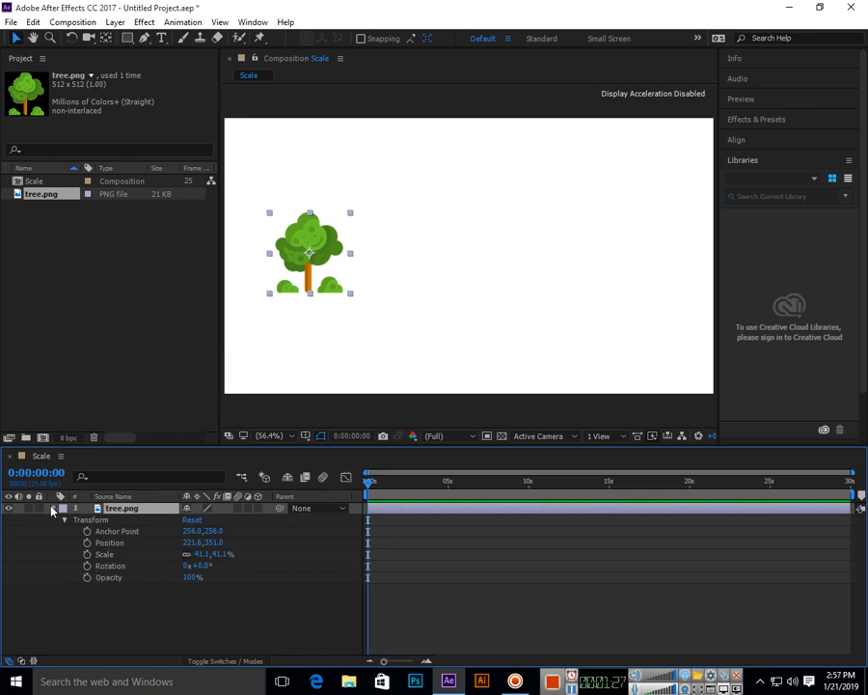
left_click(52, 509)
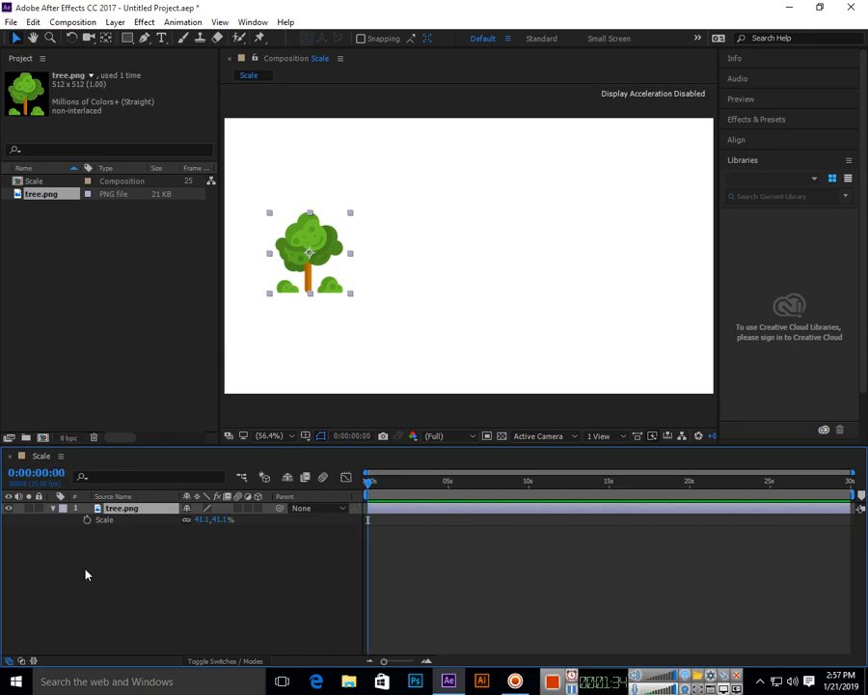
mouse_move(259, 304)
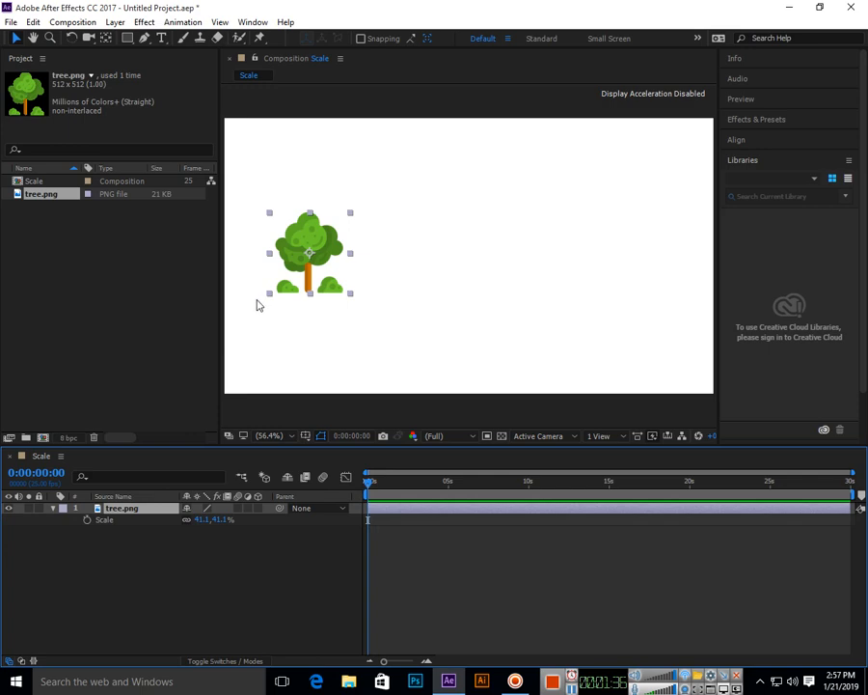
mouse_move(90, 543)
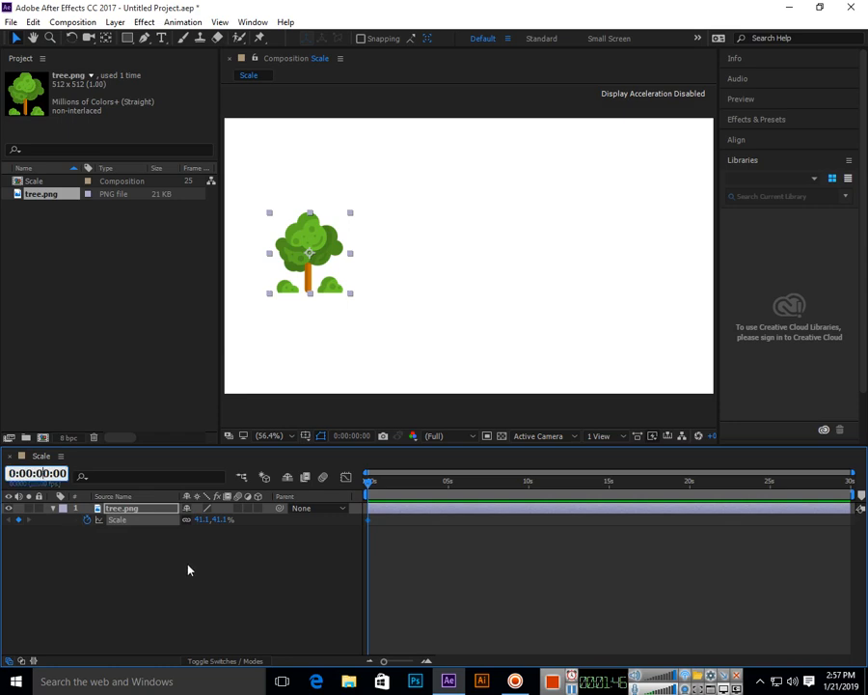
- Move the current time to 0:00:05:00
left_click(447, 480)
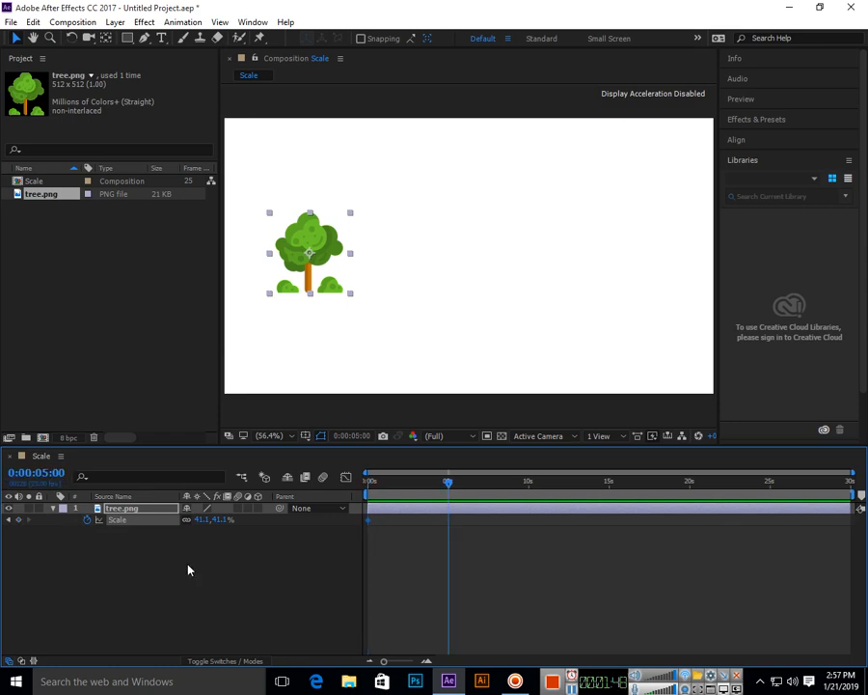
mouse_move(14, 529)
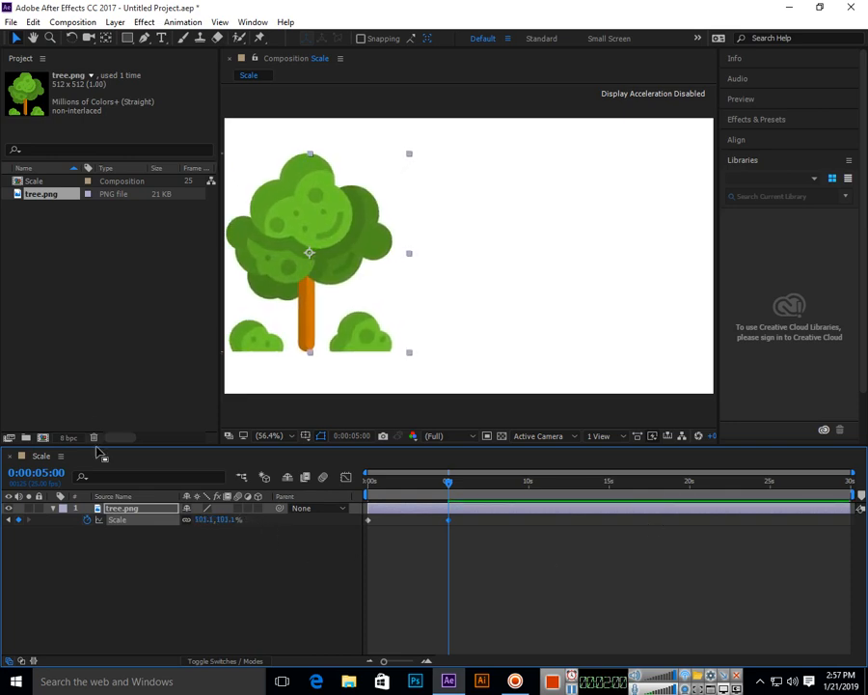
- Move the current time to 0:00:10:00
left_click(37, 472)
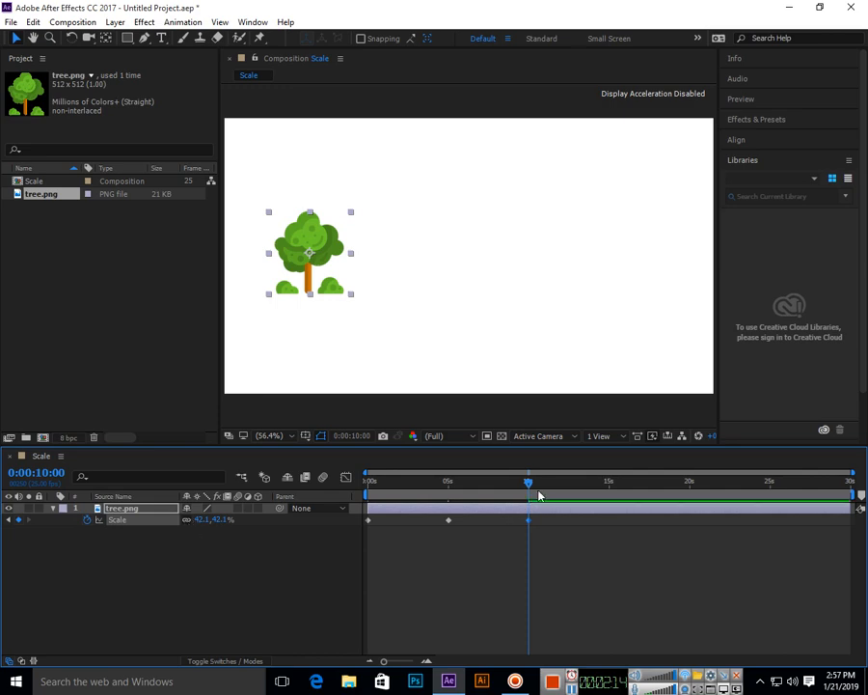
mouse_move(531, 491)
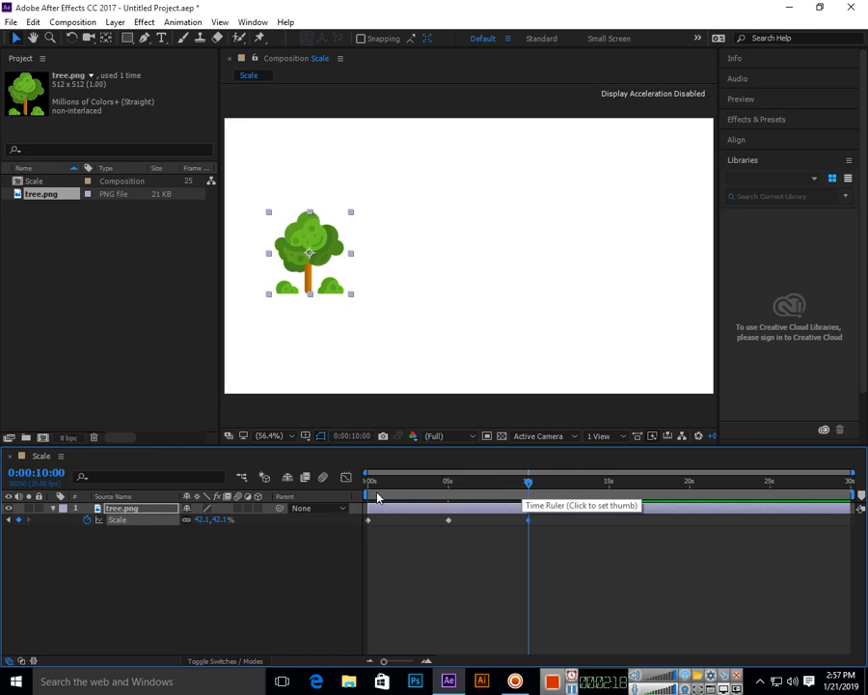
left_click(368, 481)
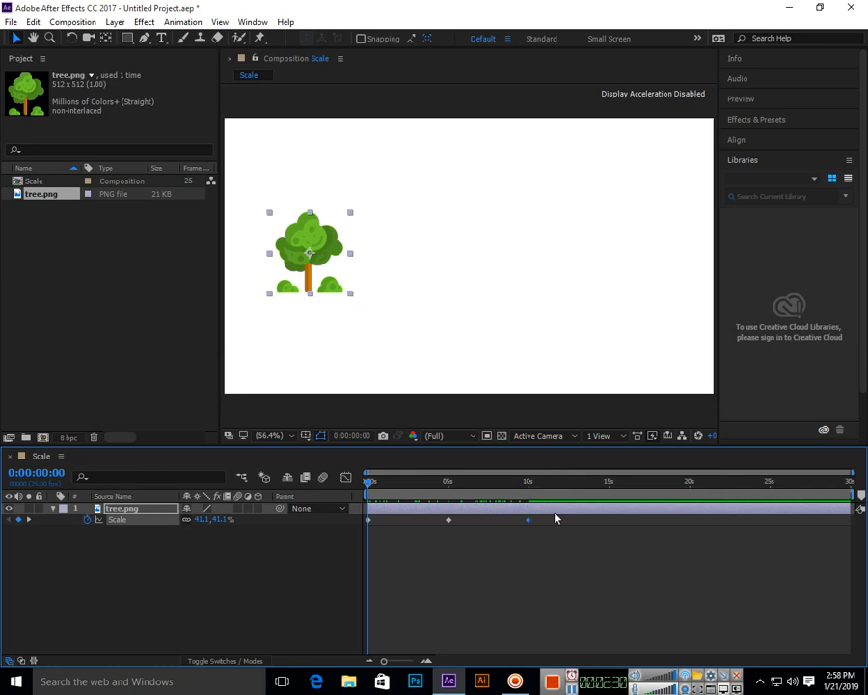
mouse_move(541, 522)
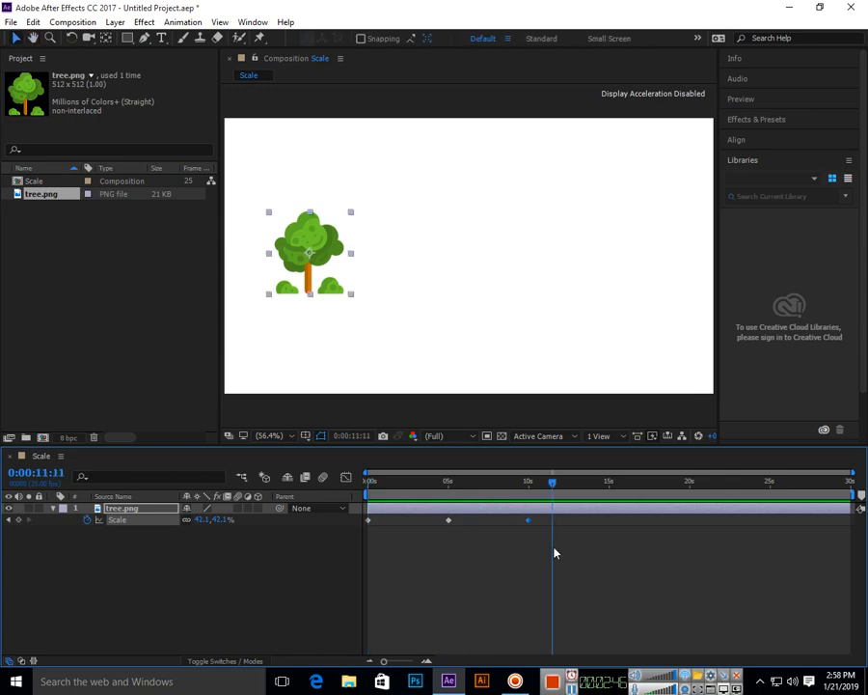
mouse_move(593, 603)
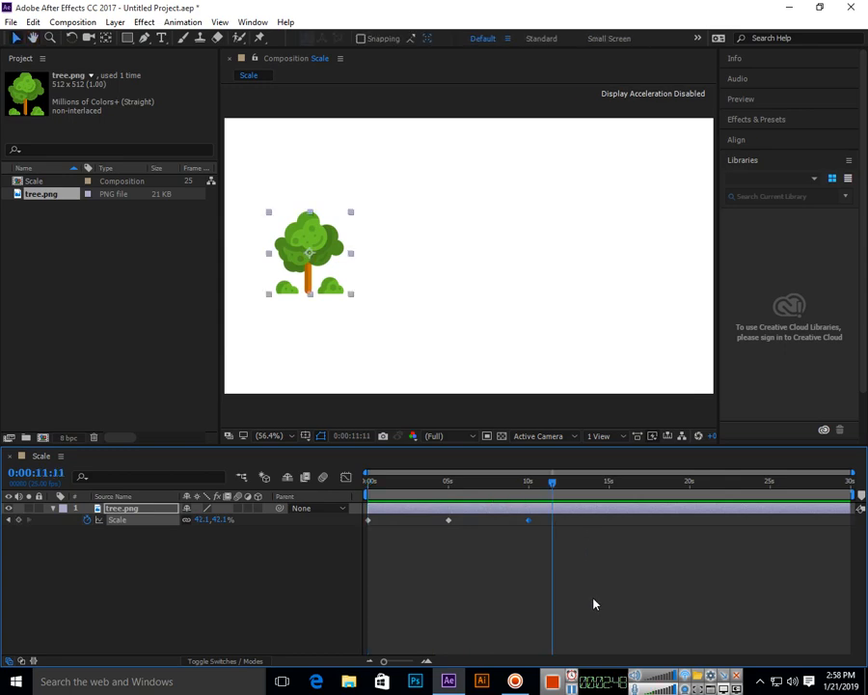